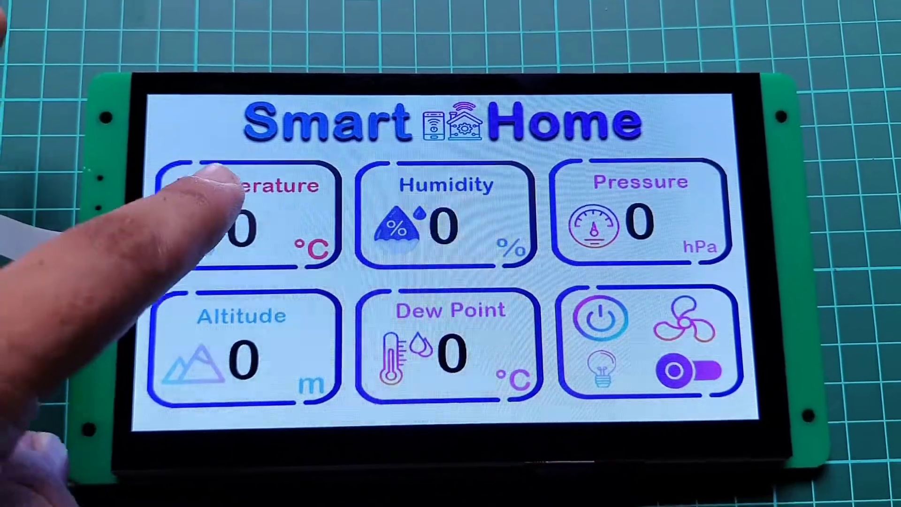
Choose all seven DWIN_SET files for download in the T5L Download tab
click(230, 224)
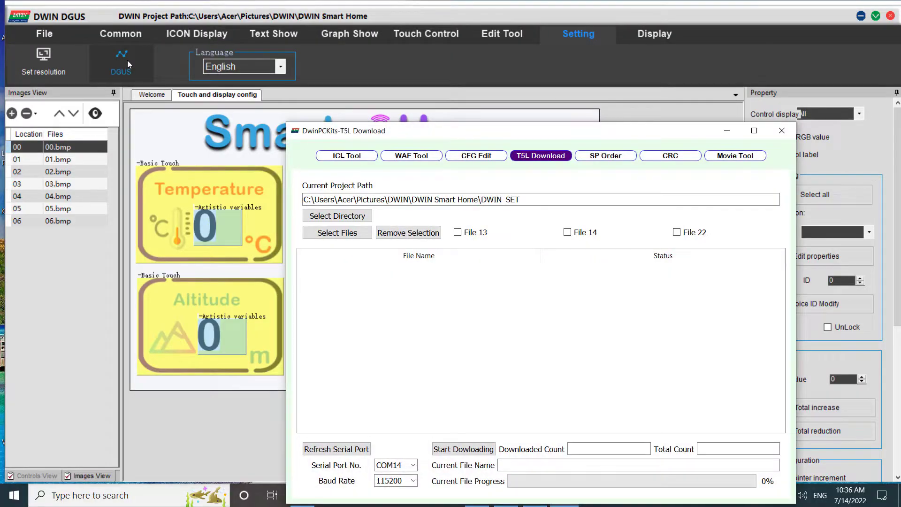
mouse_move(573, 135)
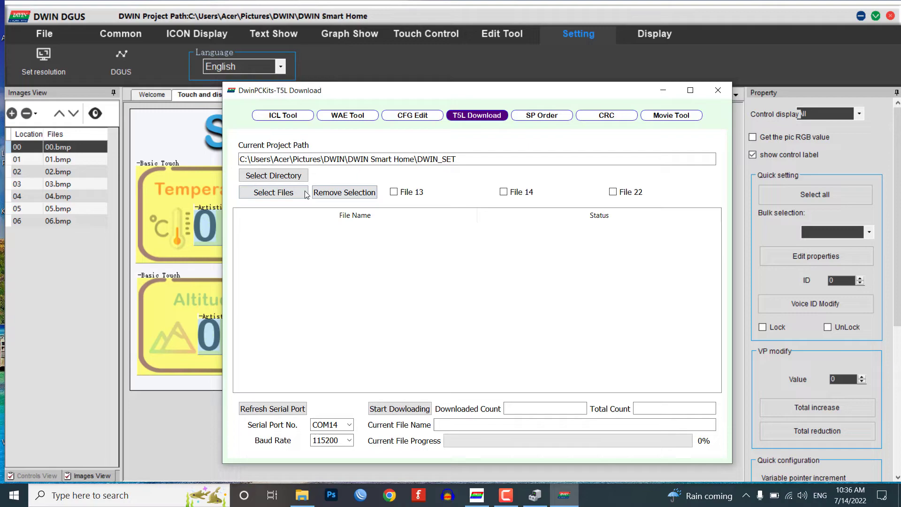
click(273, 191)
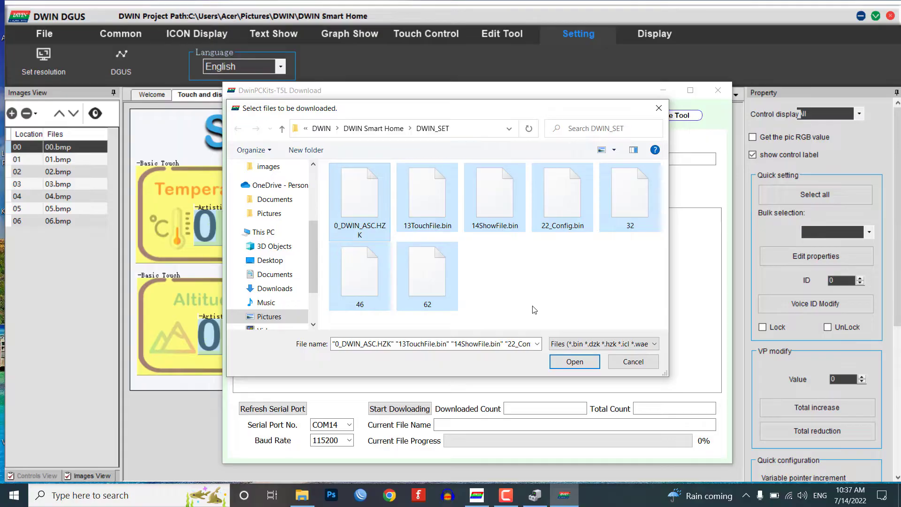
click(573, 362)
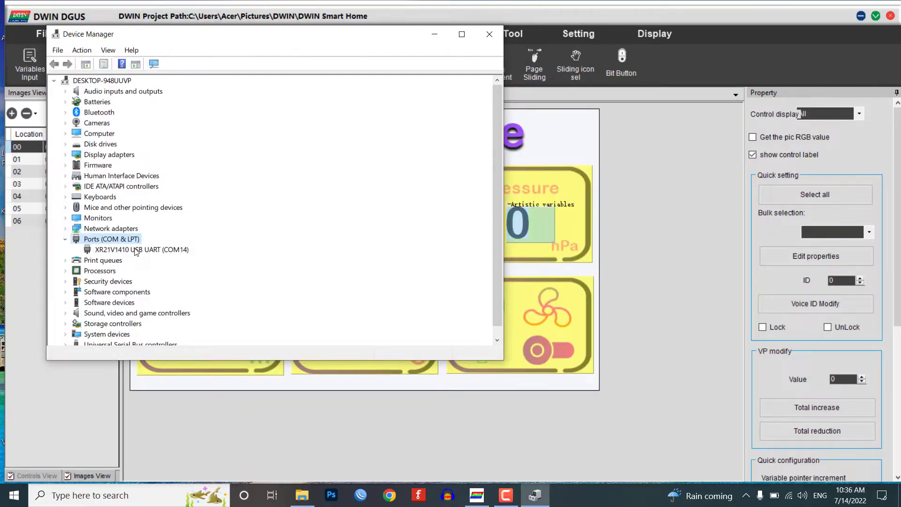
Confirm the XR21V1410 adapter on COM14 and start downloading the seven files
click(141, 250)
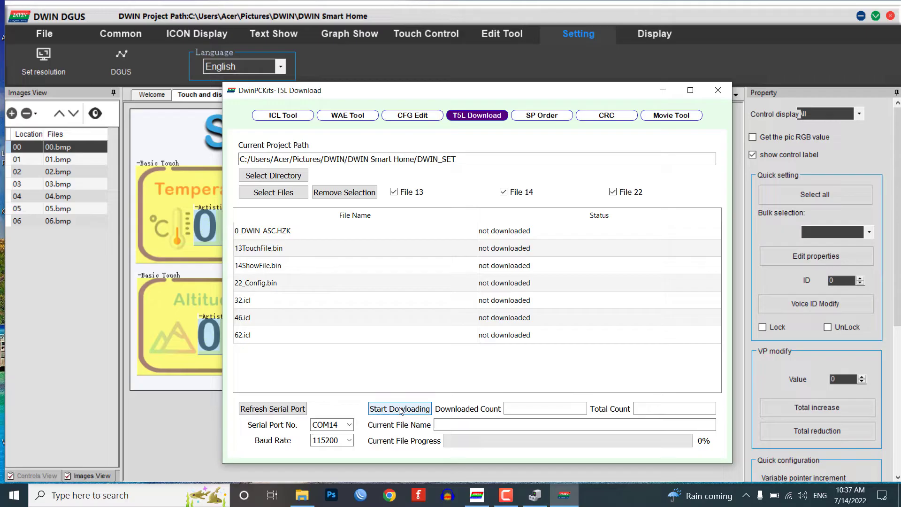
click(399, 408)
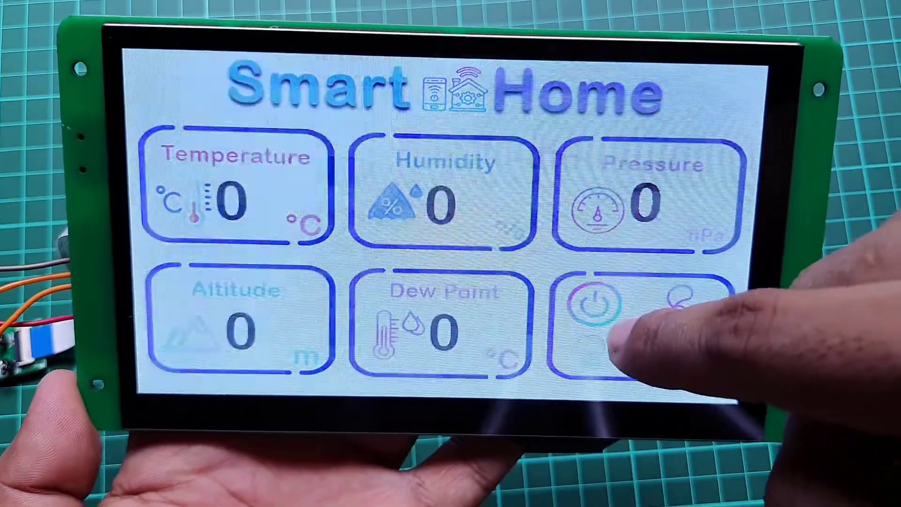
Show the appliance page with Room Light on, Fan and Air Conditioner off
click(598, 311)
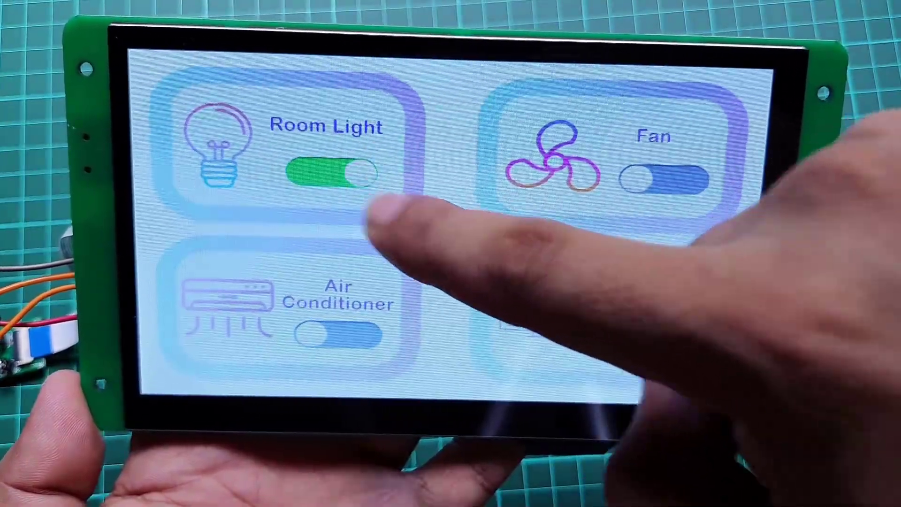